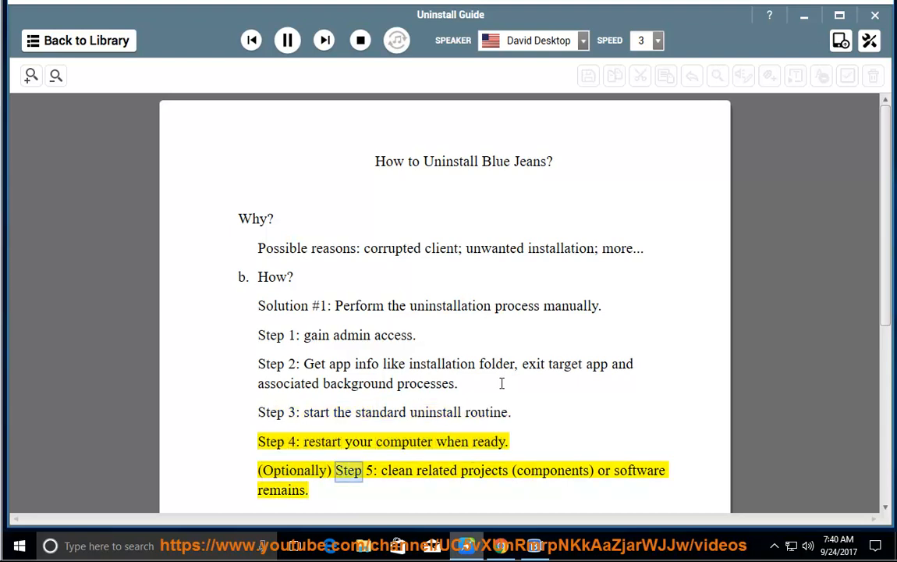
# - Keep the guide reading aloud and scroll down to follow the highlight into Solution #2
pyautogui.doubleClick(552, 469)
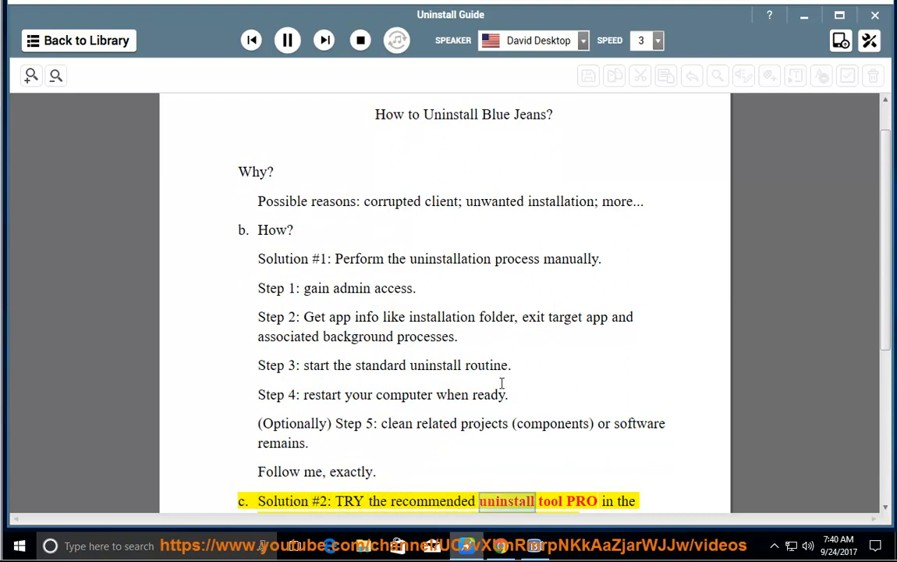
pyautogui.scroll(-3)
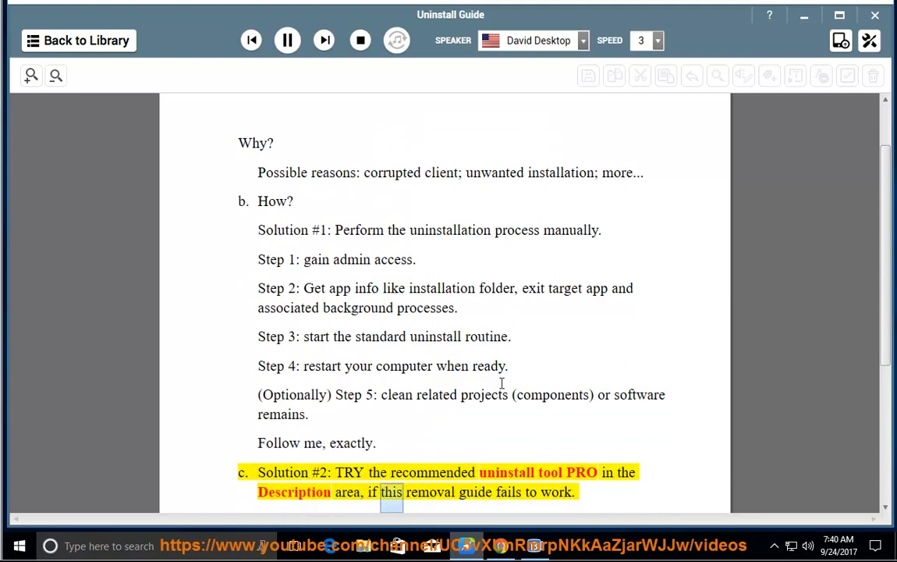